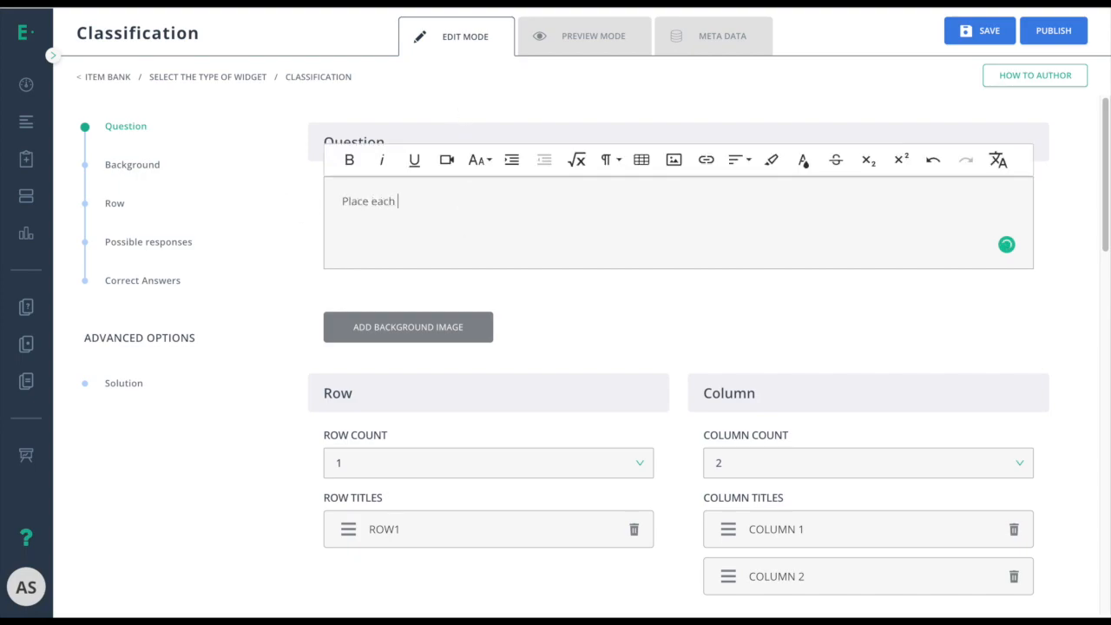
Step: Enter the prompt to sort each number into the correct multiples category, then bold the Note line
text(provided number into the correct multiples category provided below.)
text(Note: Some numbers can go into multiple categories.)
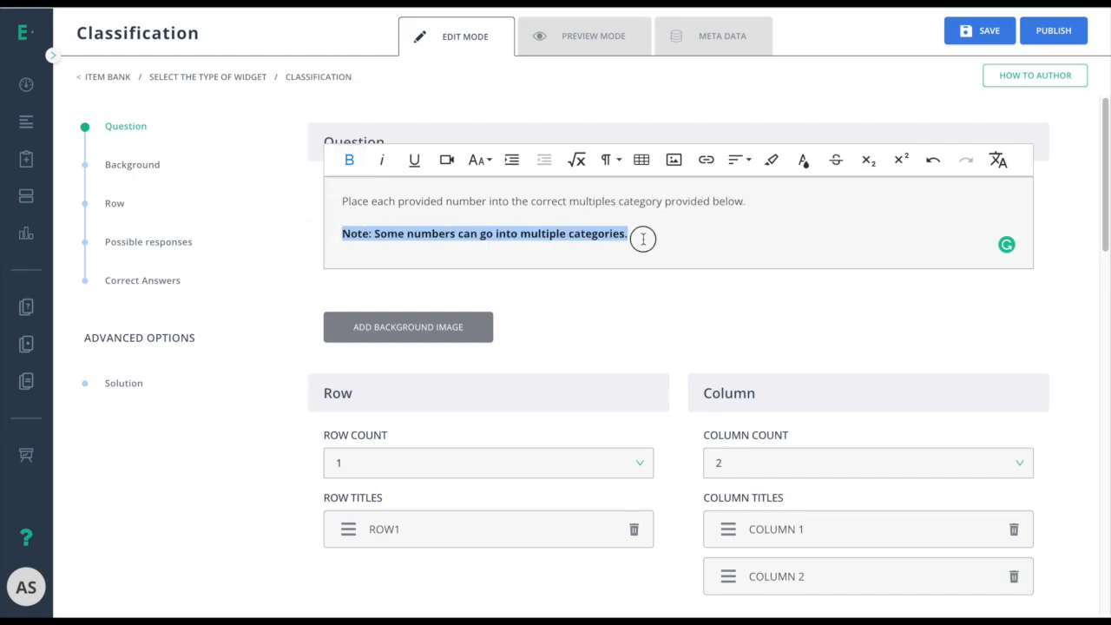
click(488, 462)
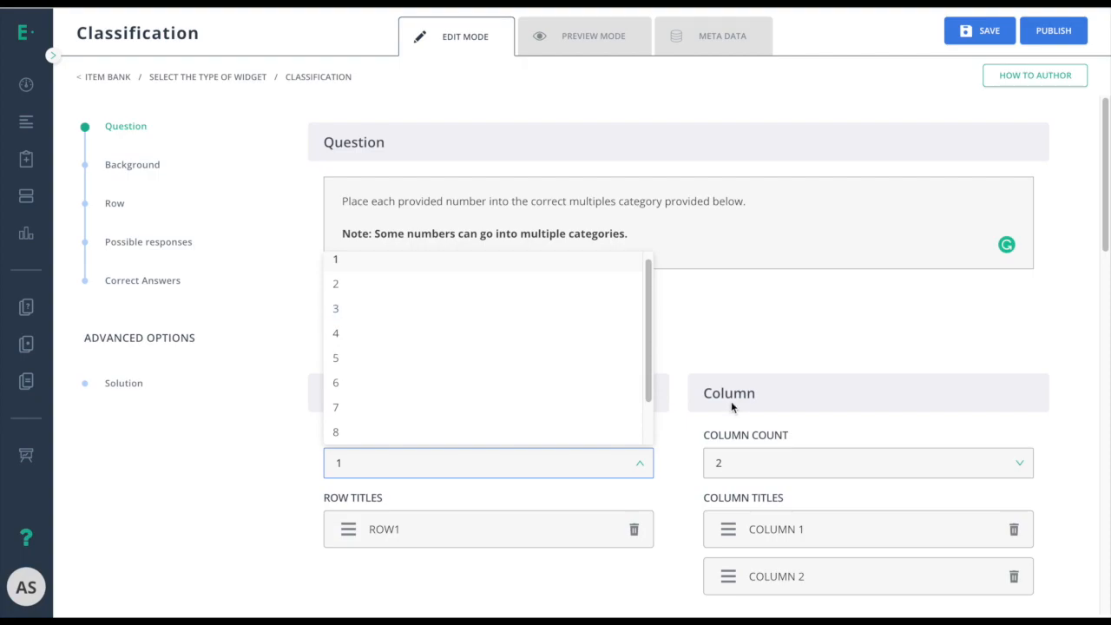
mouse_move(731, 401)
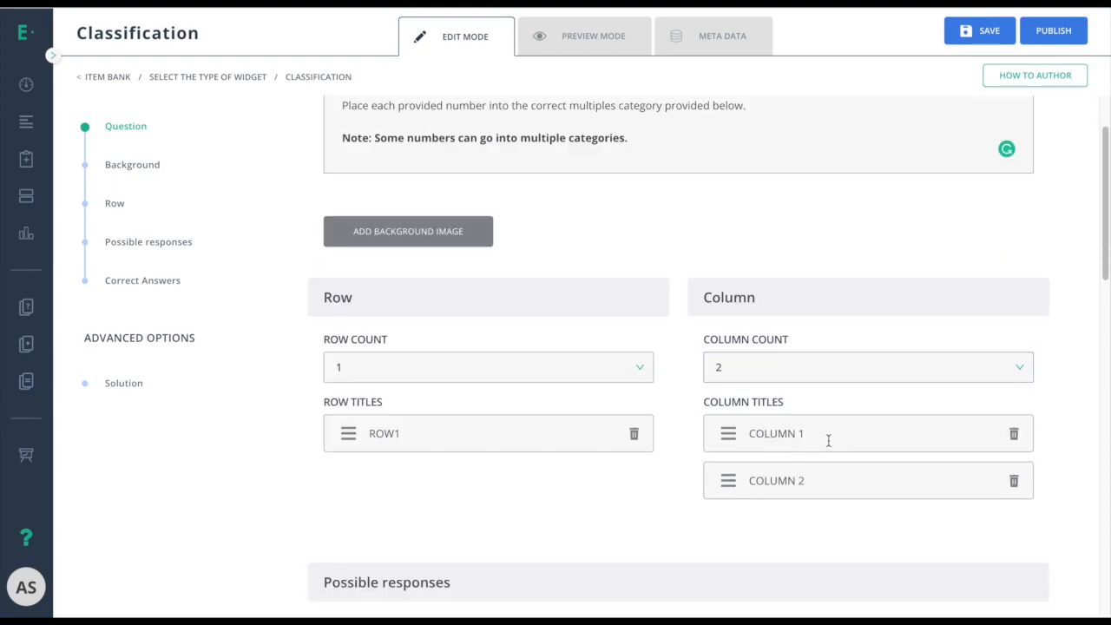
Step: Retitle the columns 'Multiples of 2' and 'Multiples of 3'
text(Multiples of 3)
text(Multiples of 2)
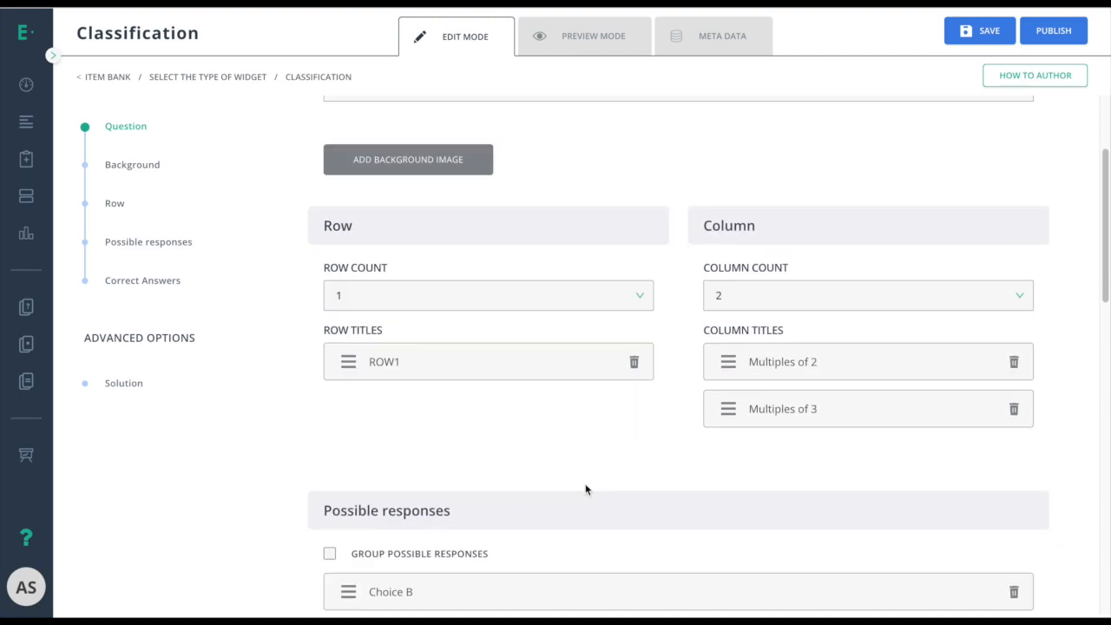
Step: Set the choices to 2, 4, 9 and 12, then scroll down to Set Correct Answer(s)
scroll(down, 3)
text(2)
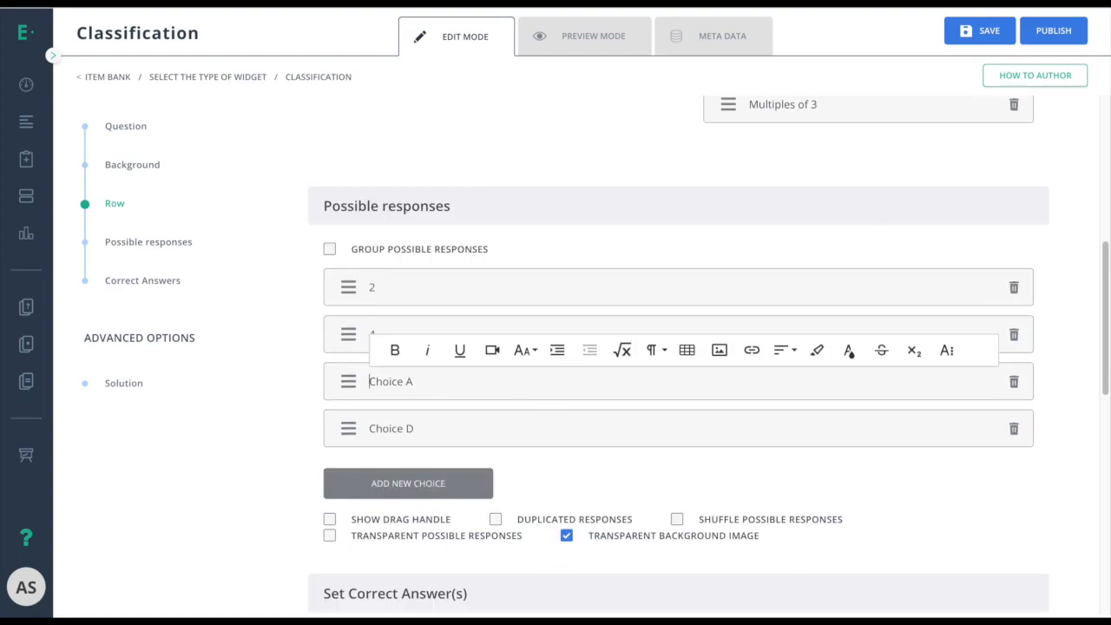
text(12)
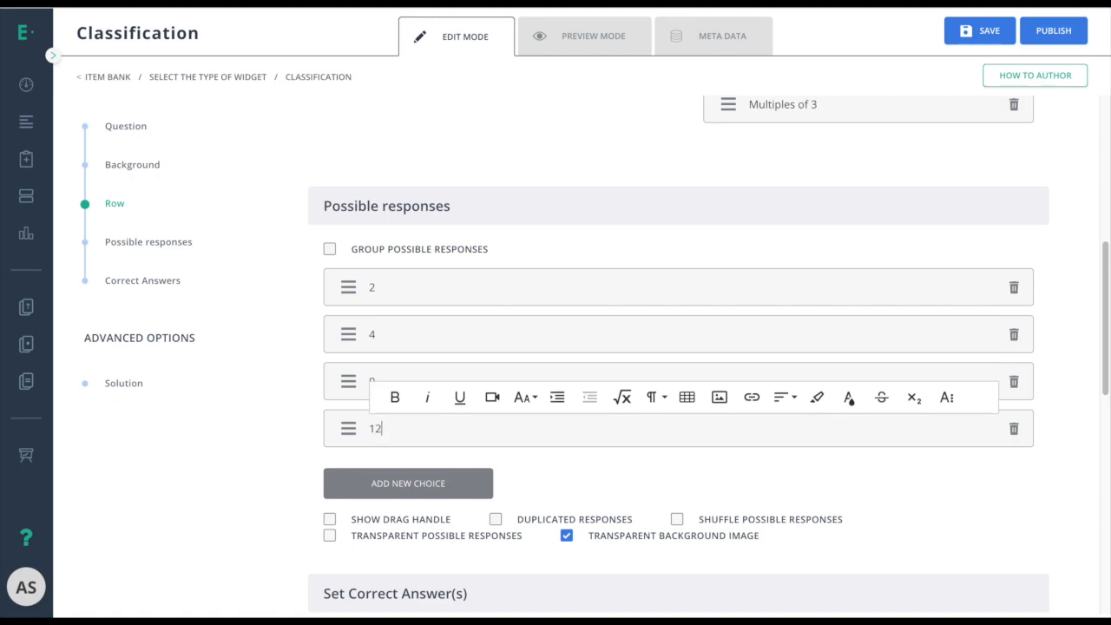
scroll(down, 3)
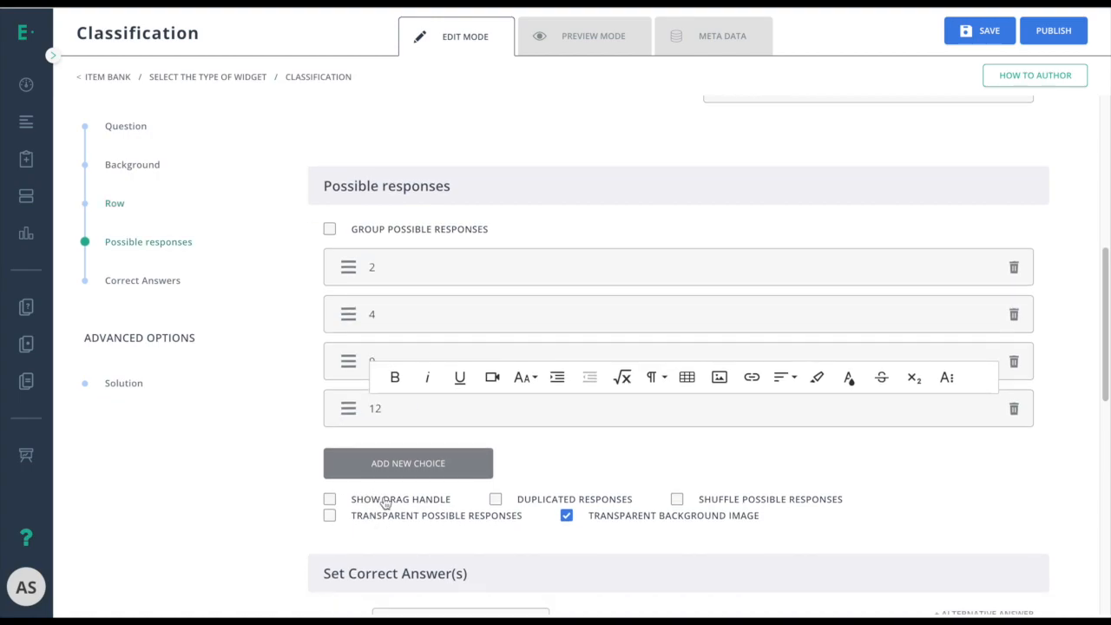
scroll(down, 3)
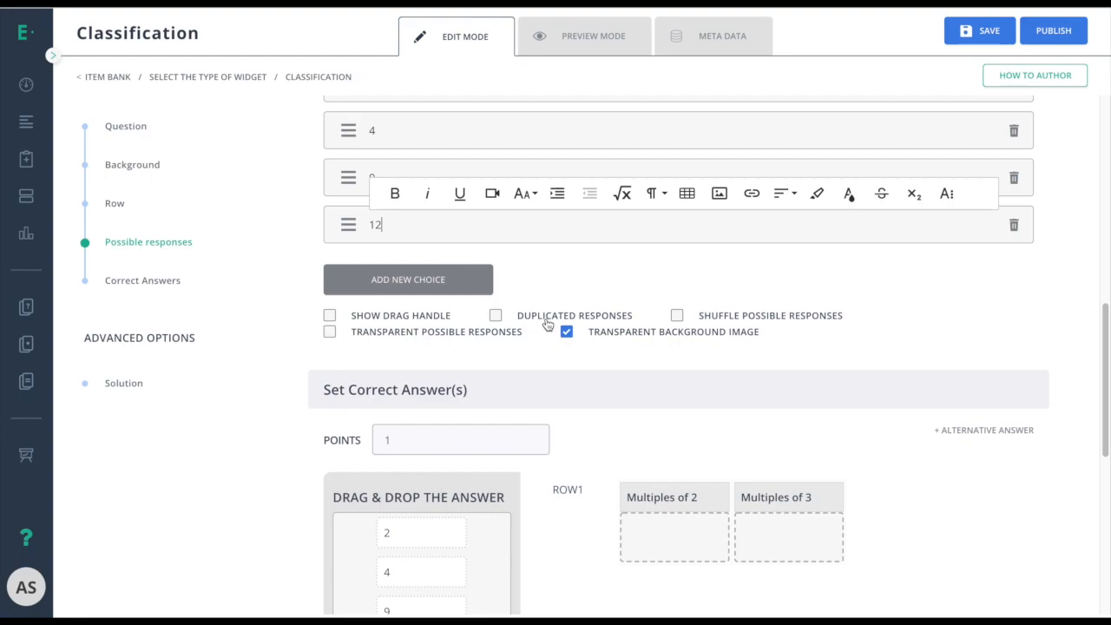
scroll(down, 3)
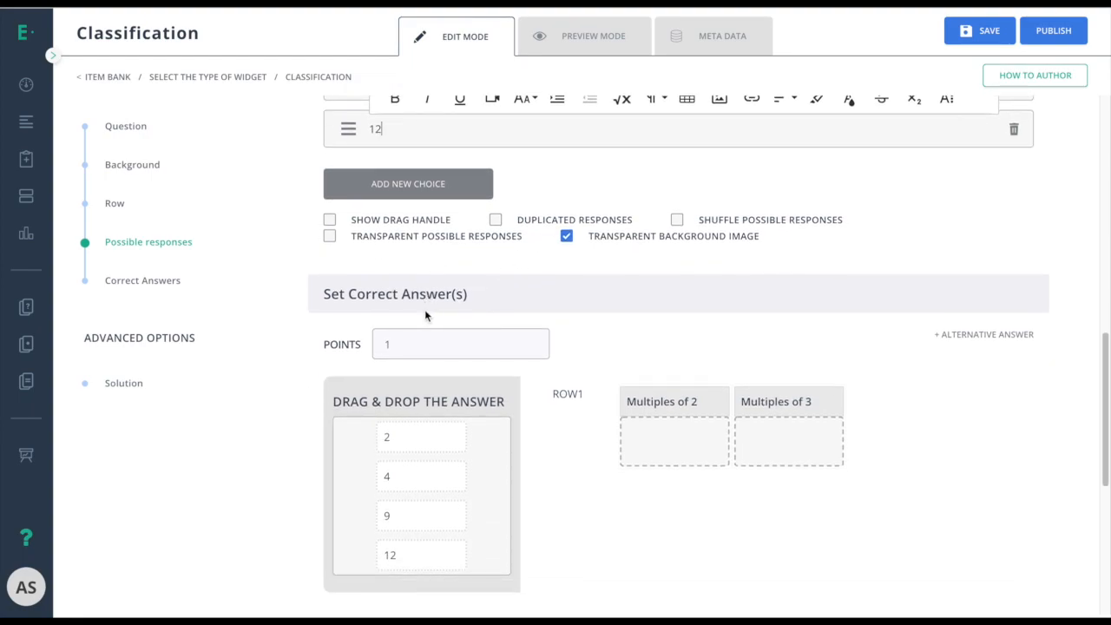
scroll(down, 3)
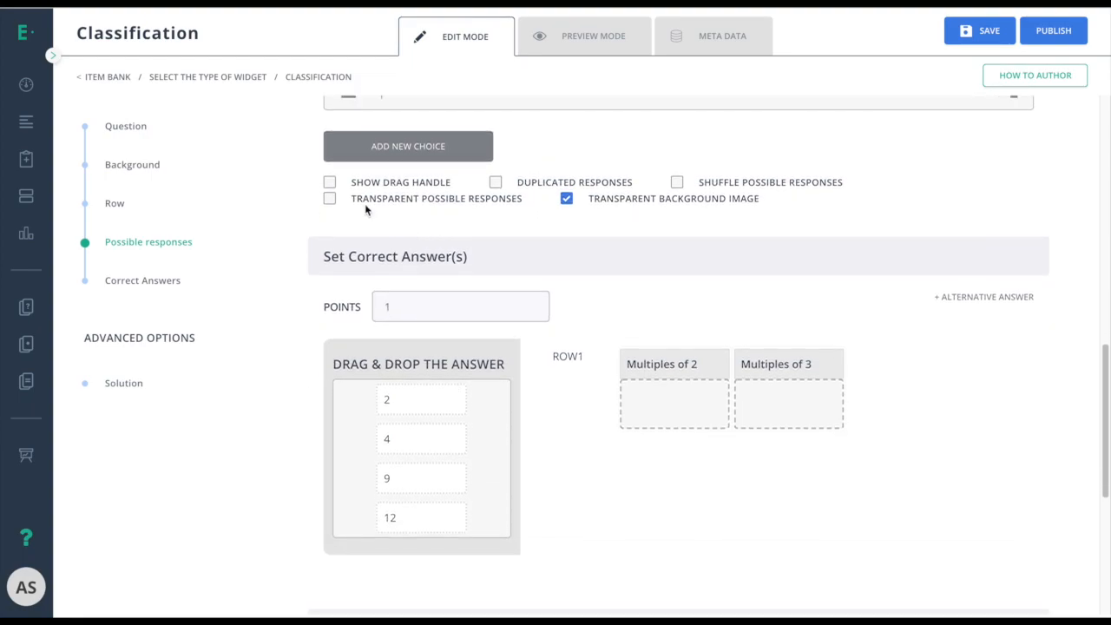
Step: Place 2 under Multiples of 2, turn off the transparent background image, and shuffle responses
click(330, 182)
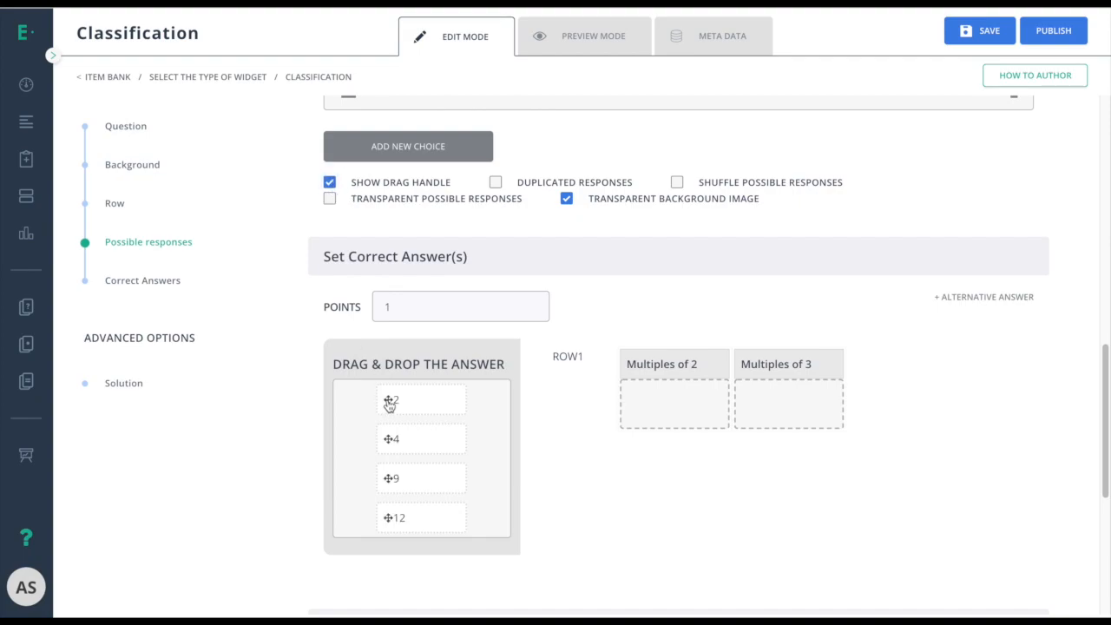
drag(390, 400, 625, 399)
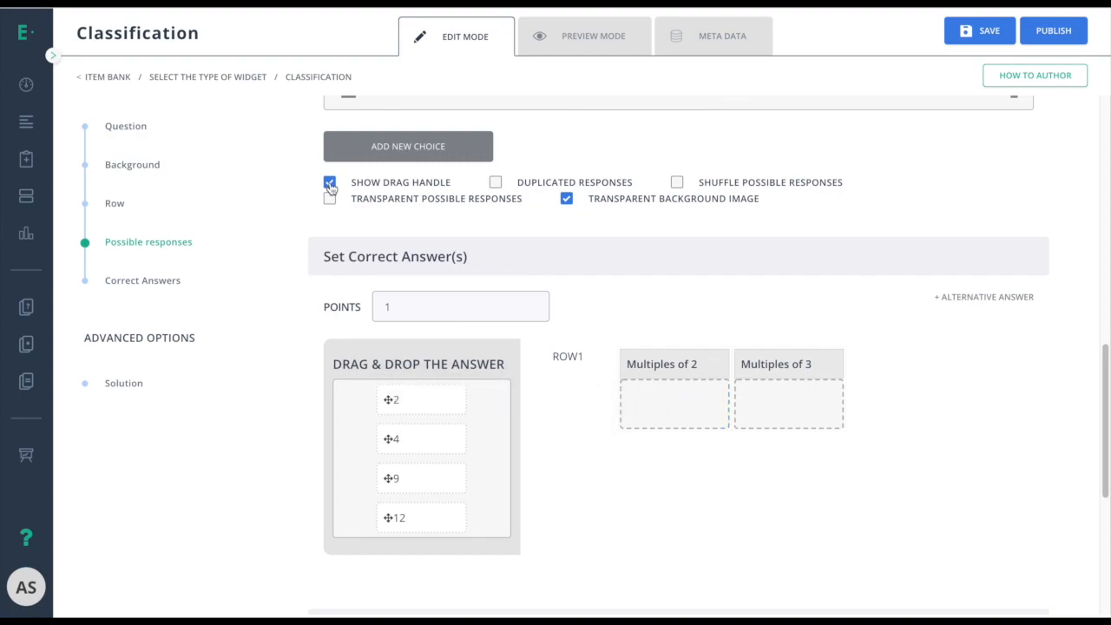
click(329, 183)
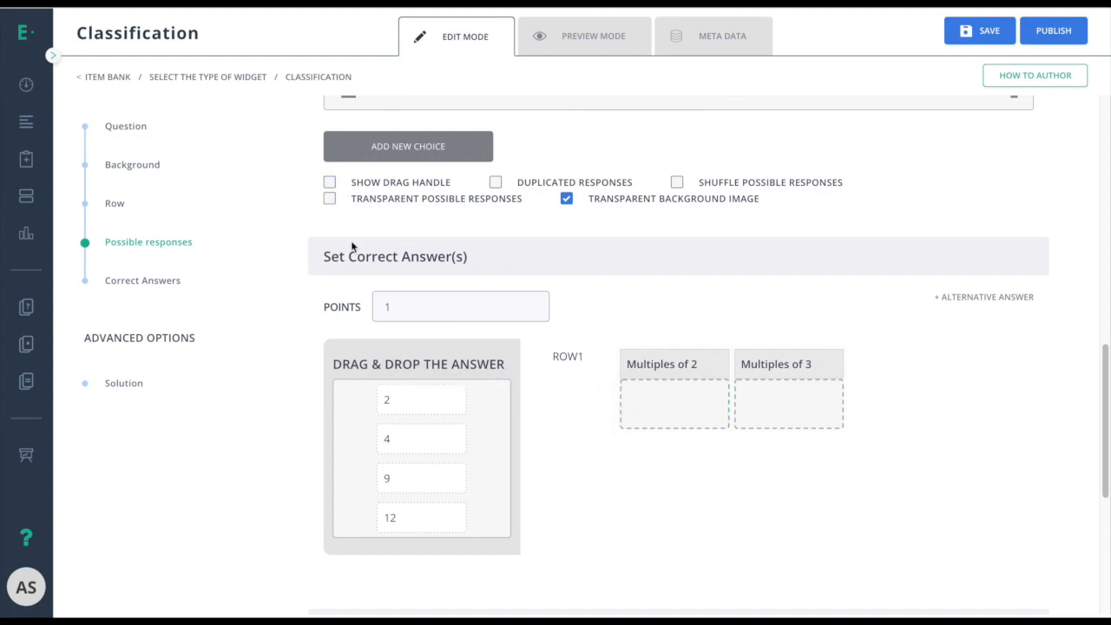
click(328, 198)
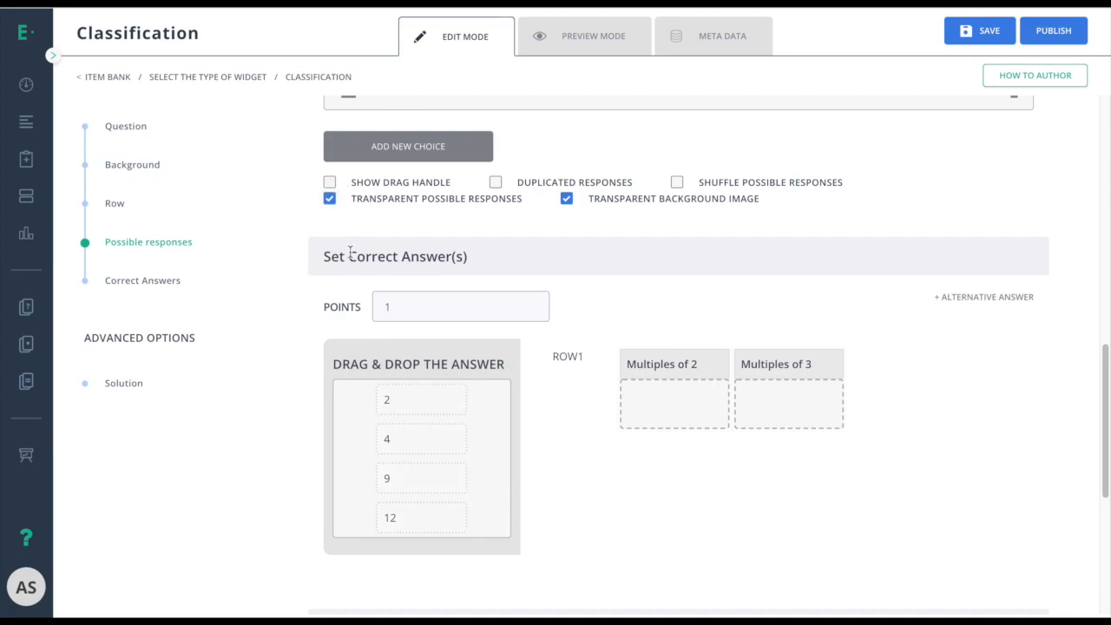
mouse_move(347, 240)
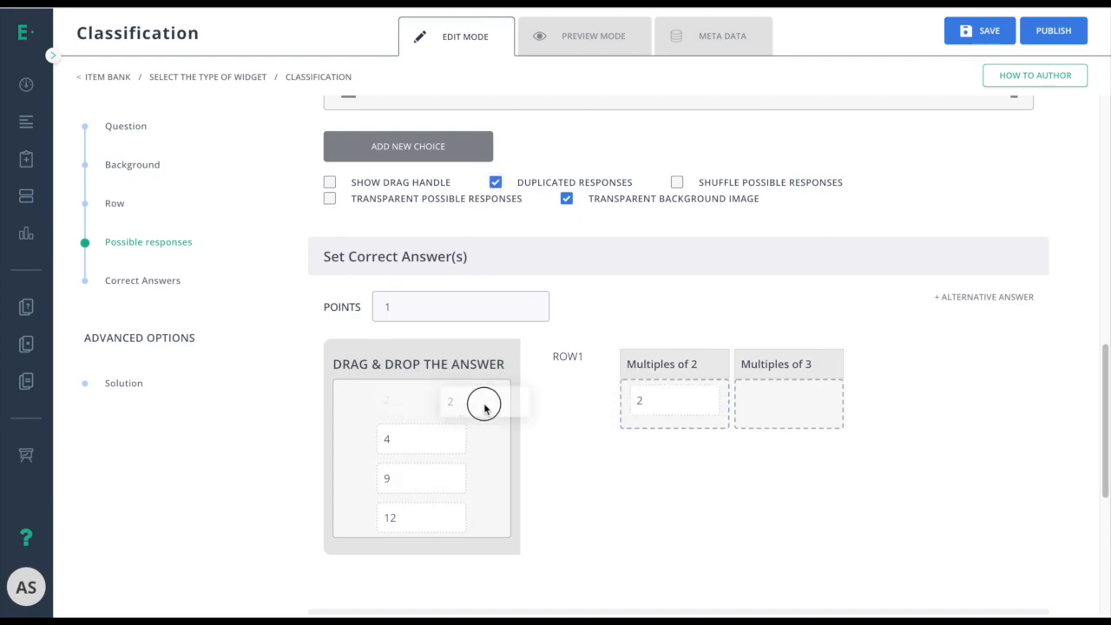
click(494, 182)
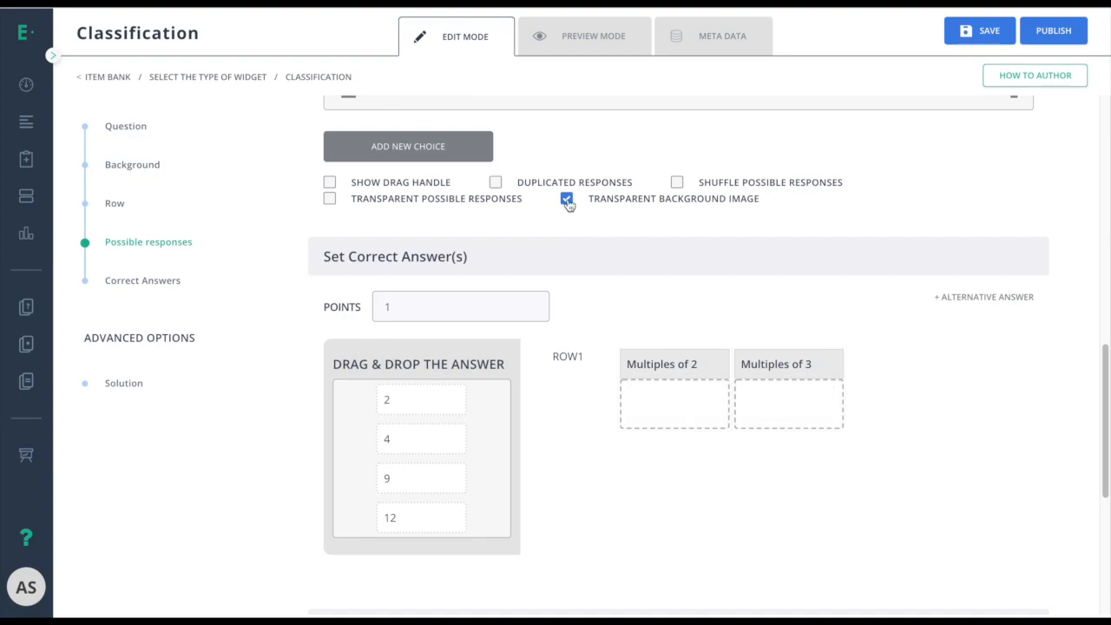
click(566, 198)
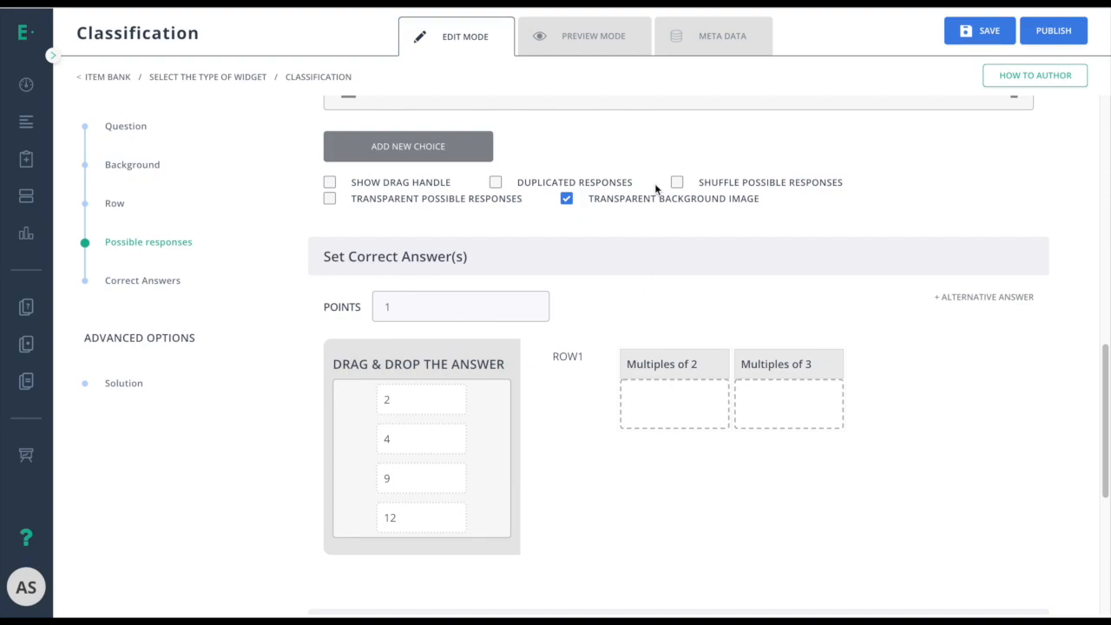
click(677, 182)
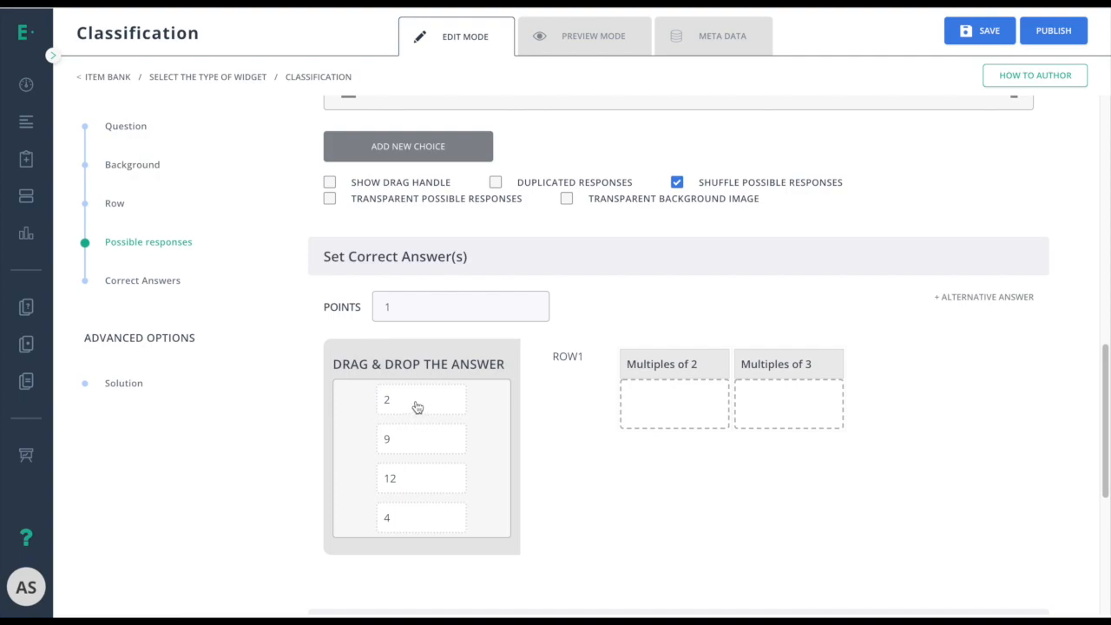
mouse_move(422, 422)
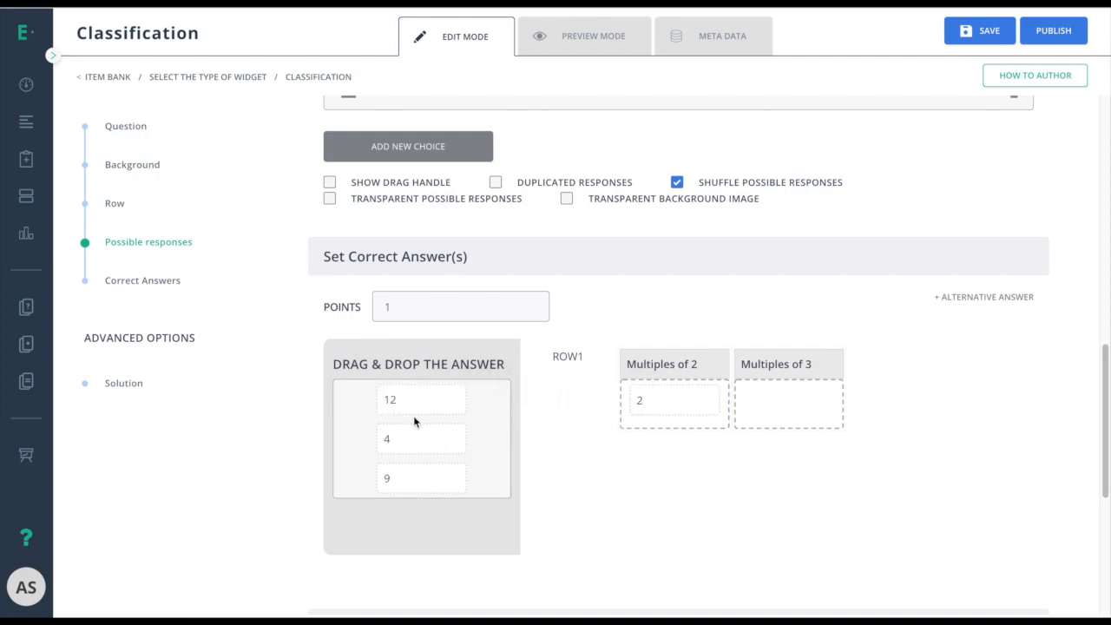
Step: Place 12 under Multiples of 3 and enable Duplicated Responses for reused numbers
drag(421, 399, 788, 400)
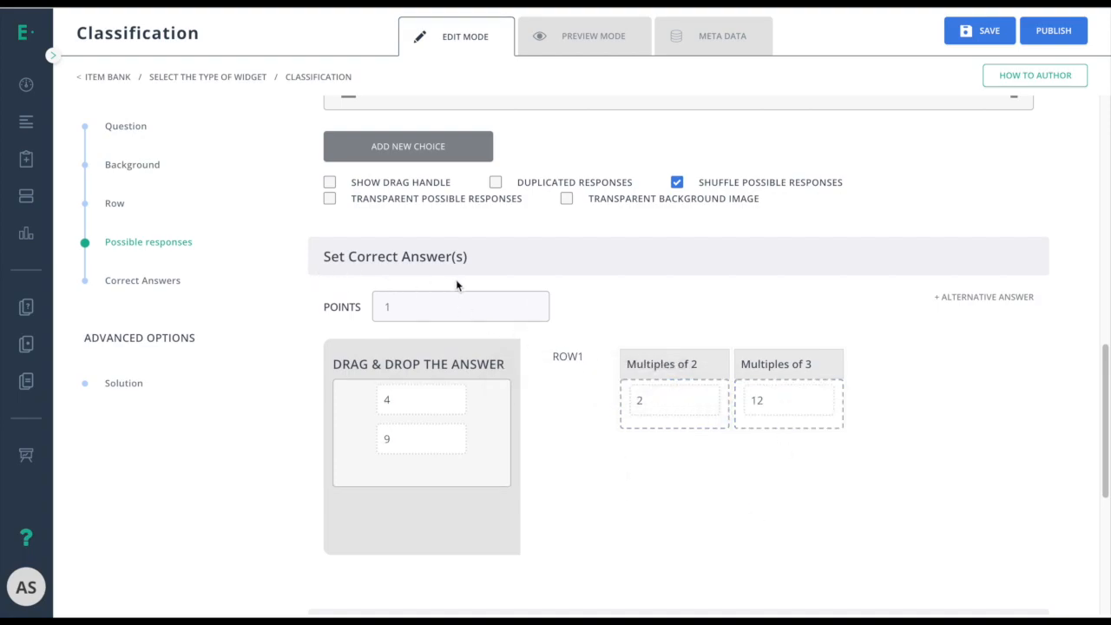
mouse_move(556, 463)
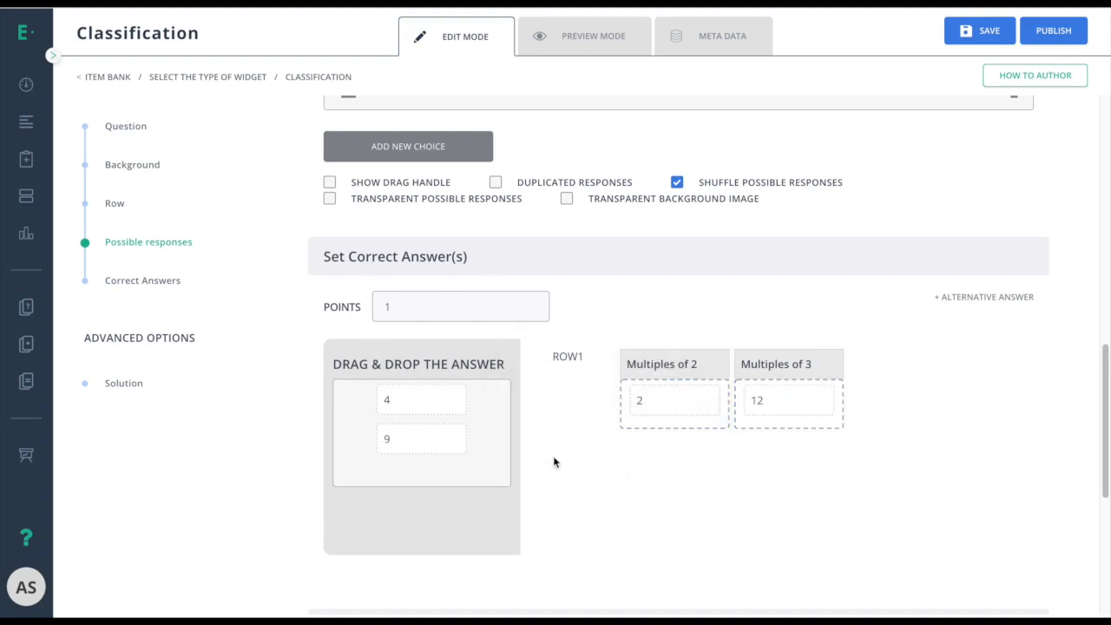
click(494, 182)
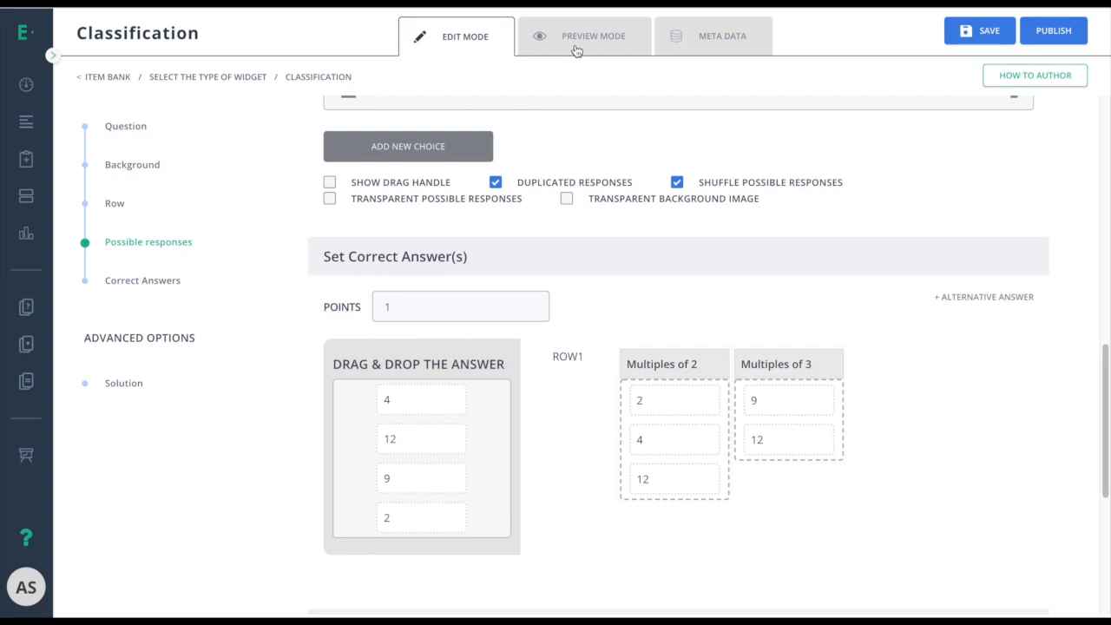
Step: Attach Common Core Grade 5 standard 5.G.A.1 from the Meta Data tab
click(584, 35)
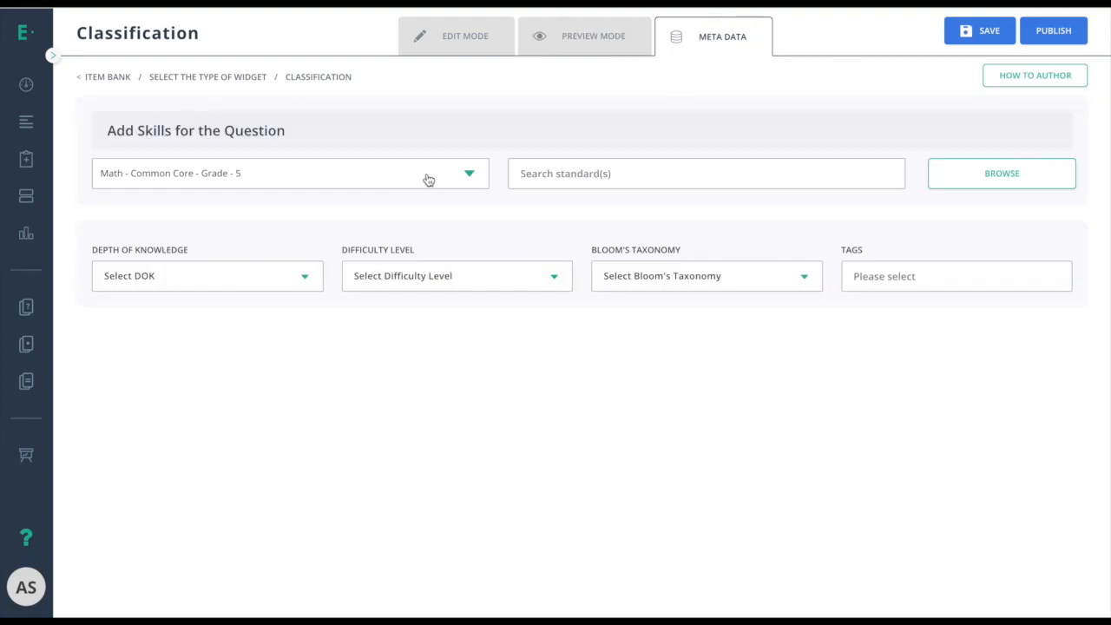
click(1000, 172)
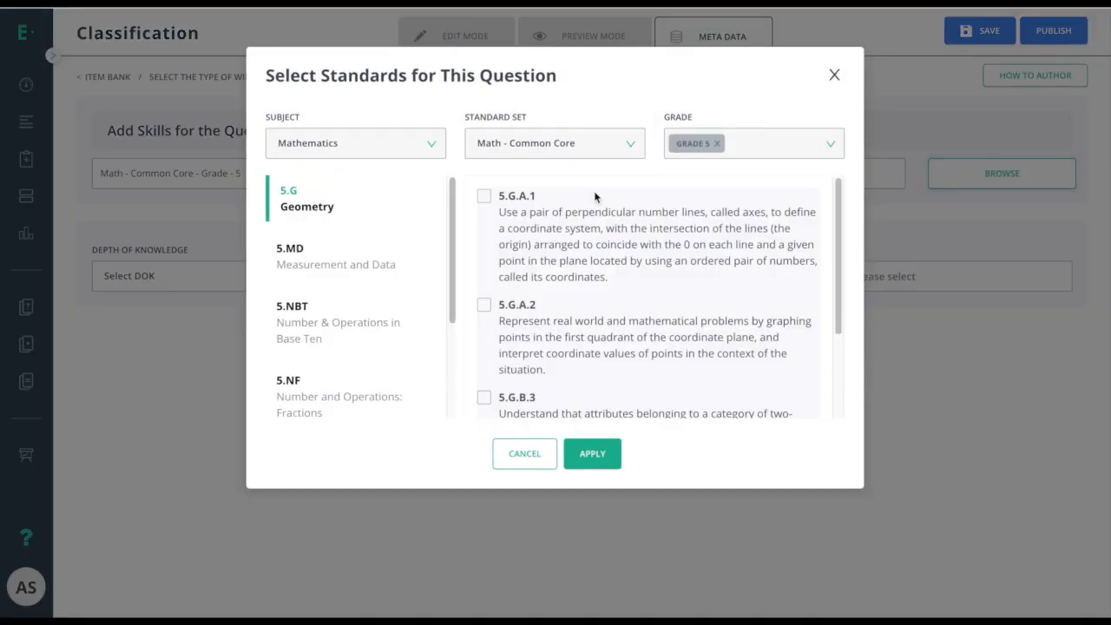
click(592, 453)
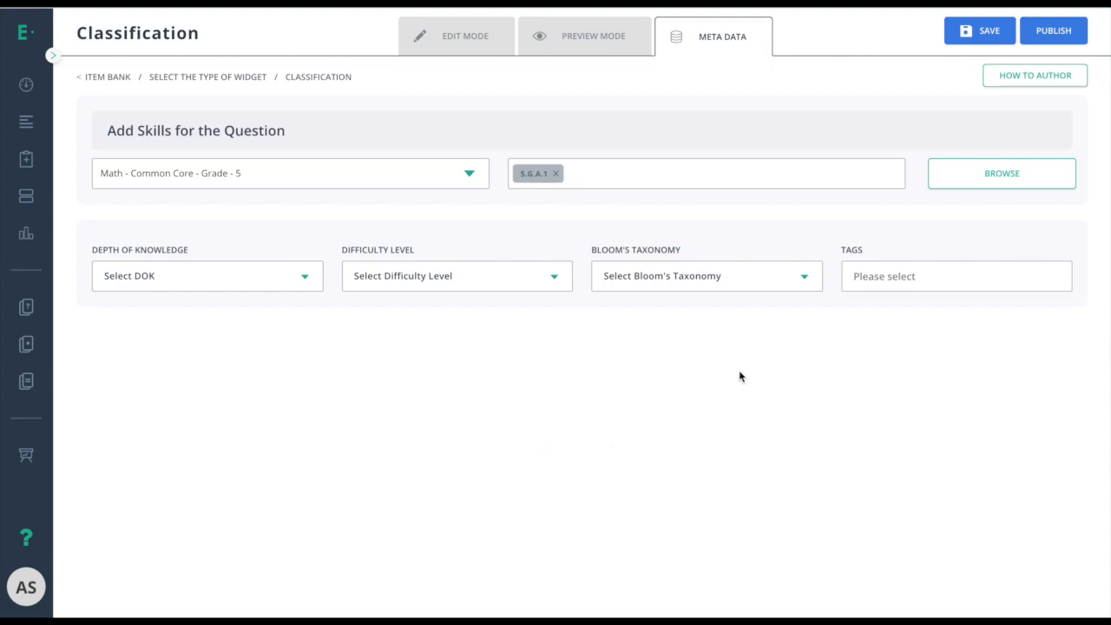